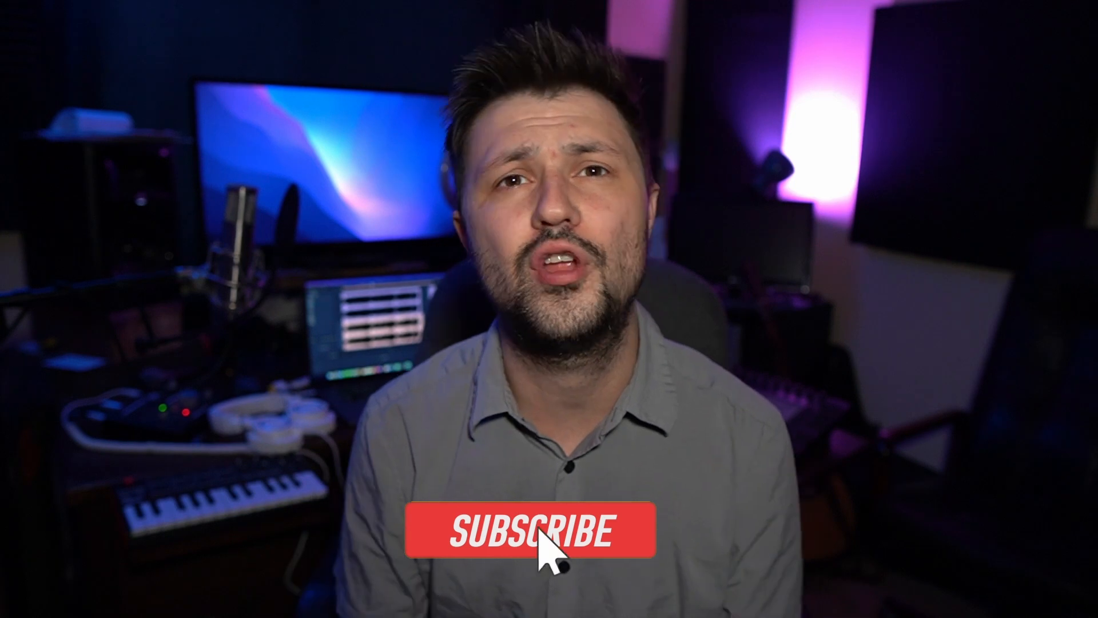
pyautogui.click(536, 528)
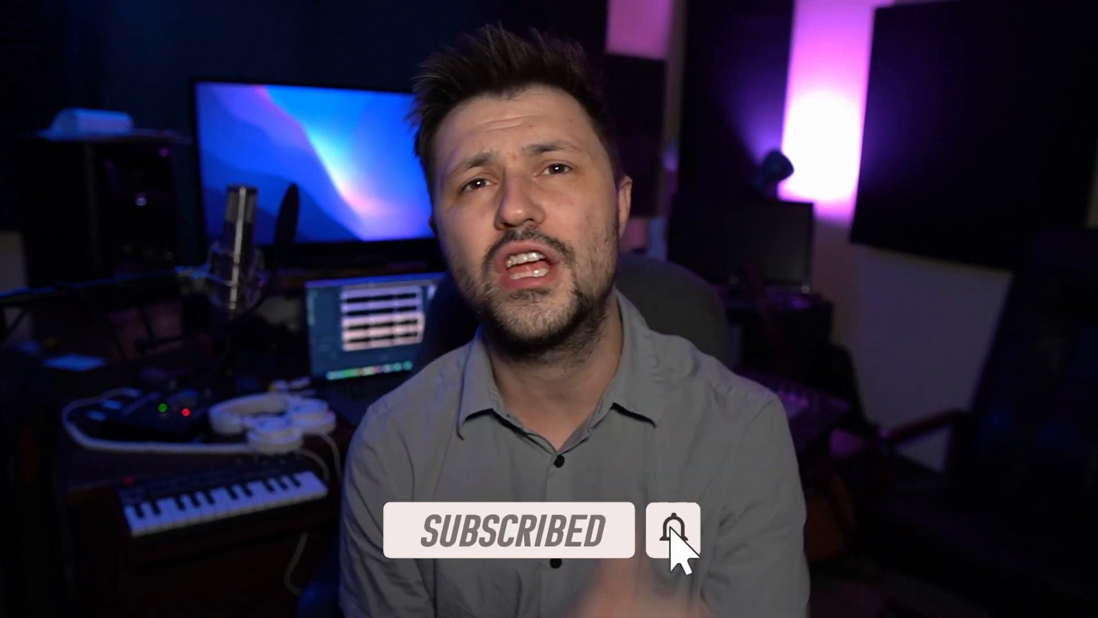